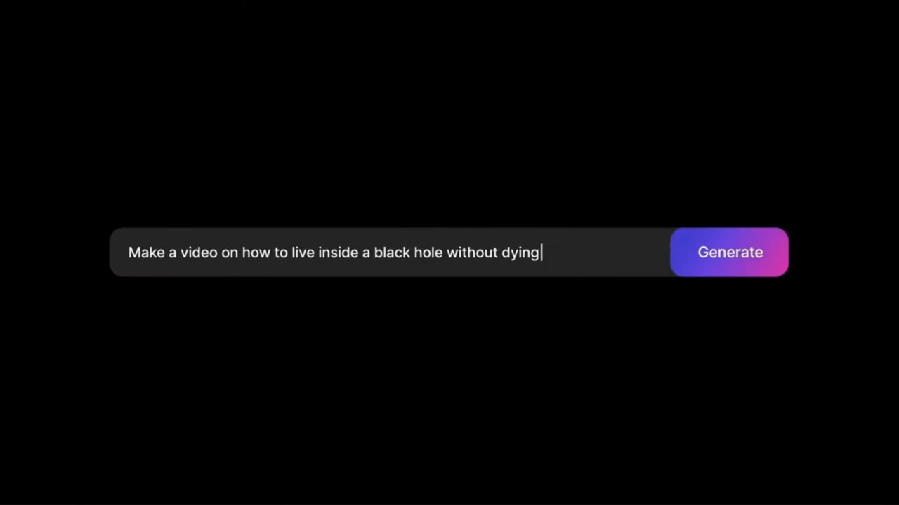
Append " in rhyme in the voice of Morgan freeman" to the black-hole video prompt
{"action": "left_click", "coordinate": [729, 253]}
{"action": "type", "text": " in rhyme in the voice of Morgan fr"}
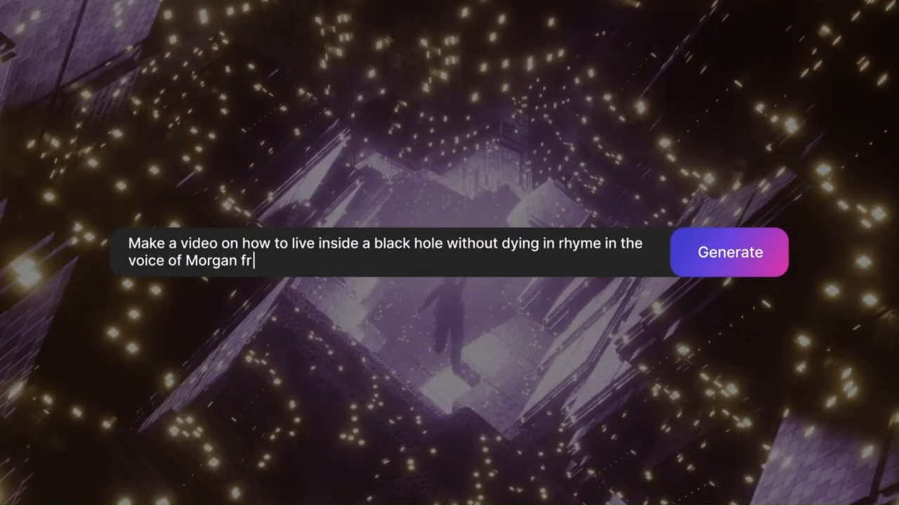
{"action": "type", "text": "eeman"}
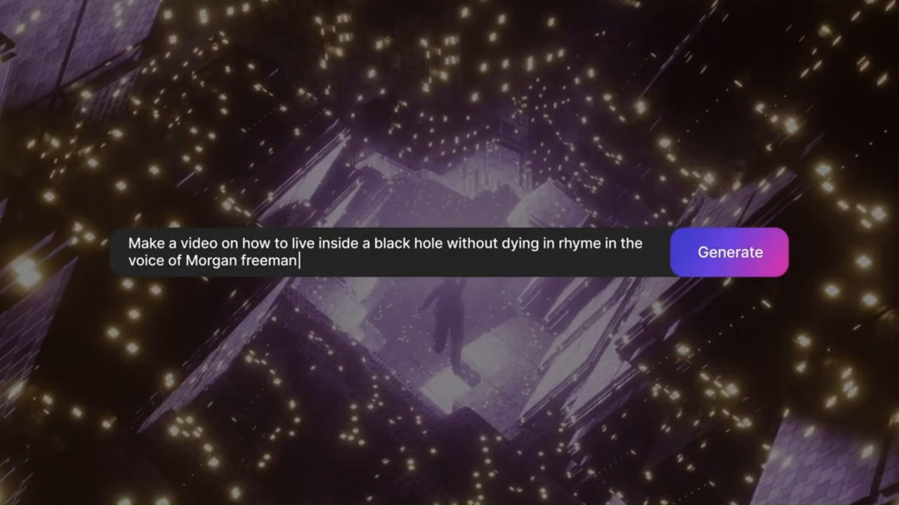